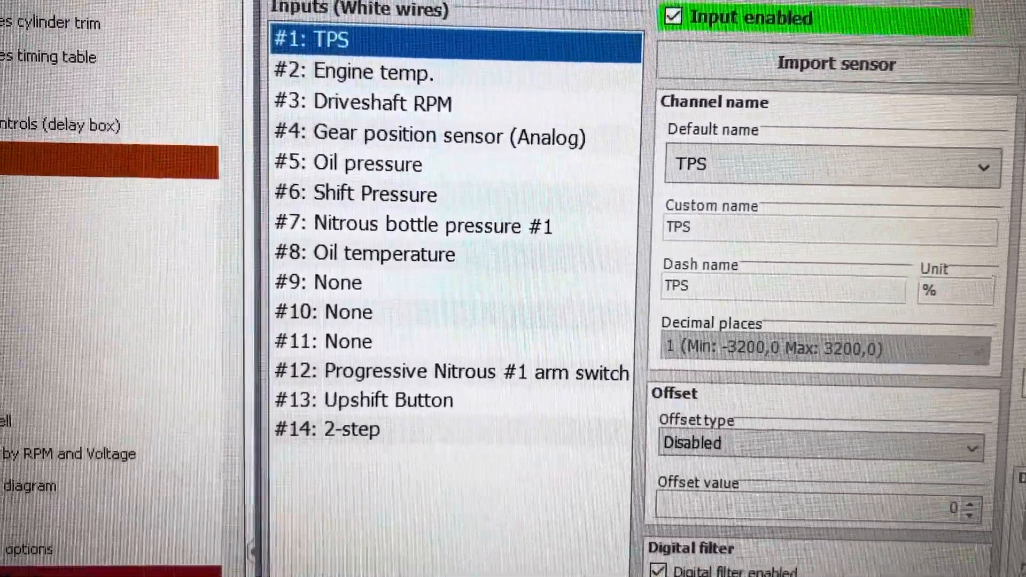
# Choose Custom measure type #1 as input 1's default name and confirm it
pyautogui.scroll(-3)
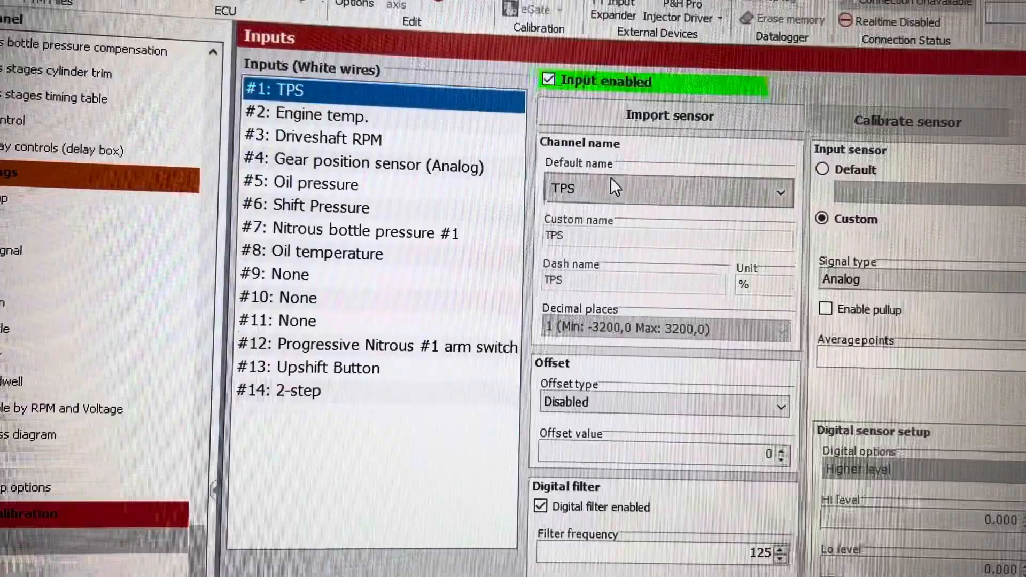
pyautogui.click(781, 193)
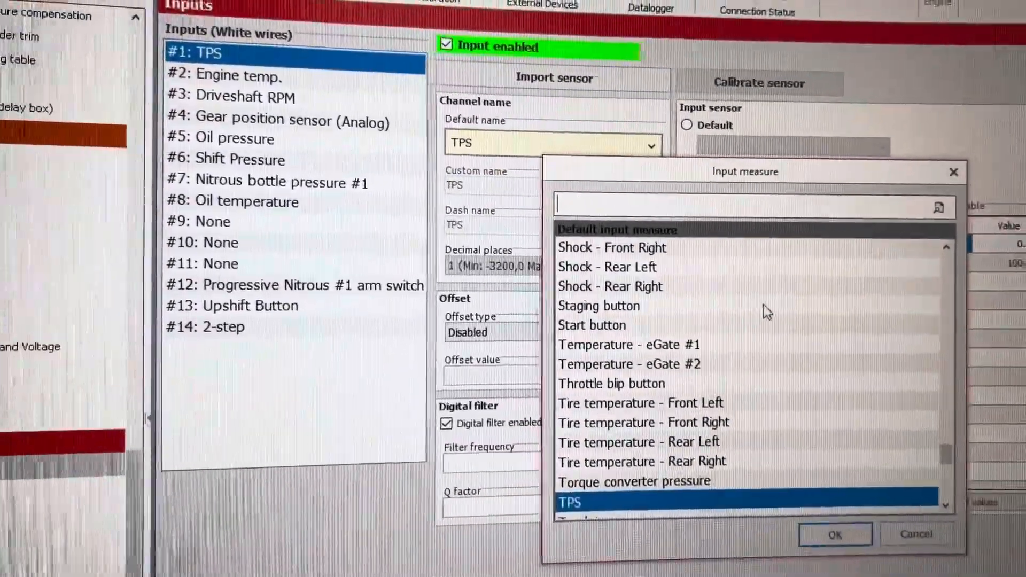
pyautogui.scroll(3)
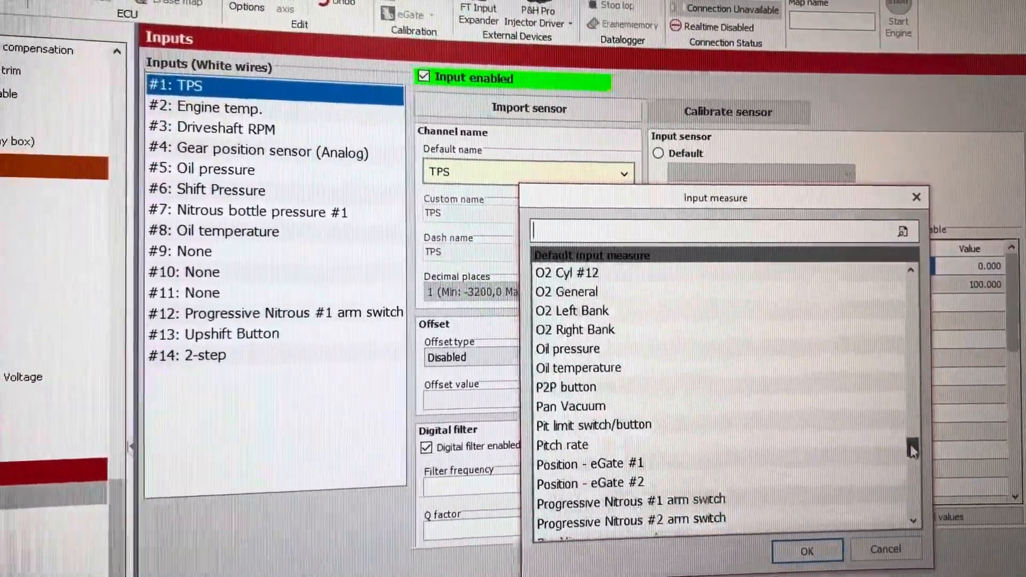
pyautogui.scroll(3)
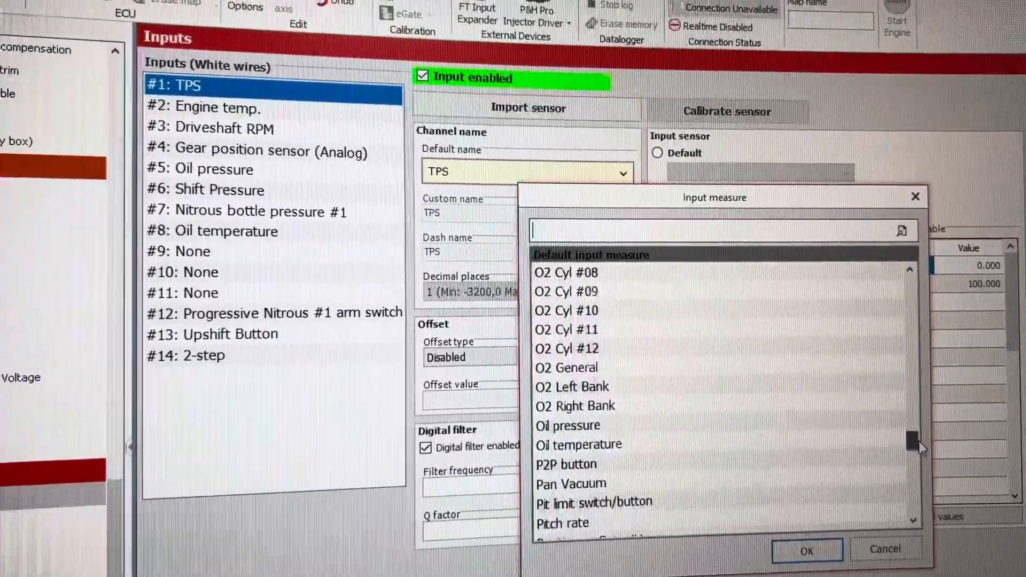
pyautogui.scroll(-3)
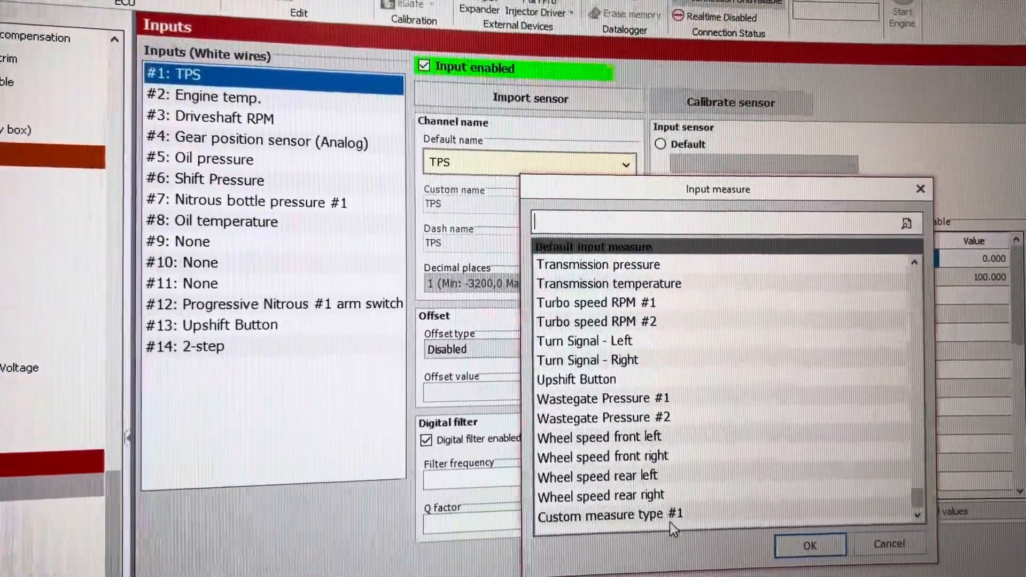
pyautogui.click(614, 515)
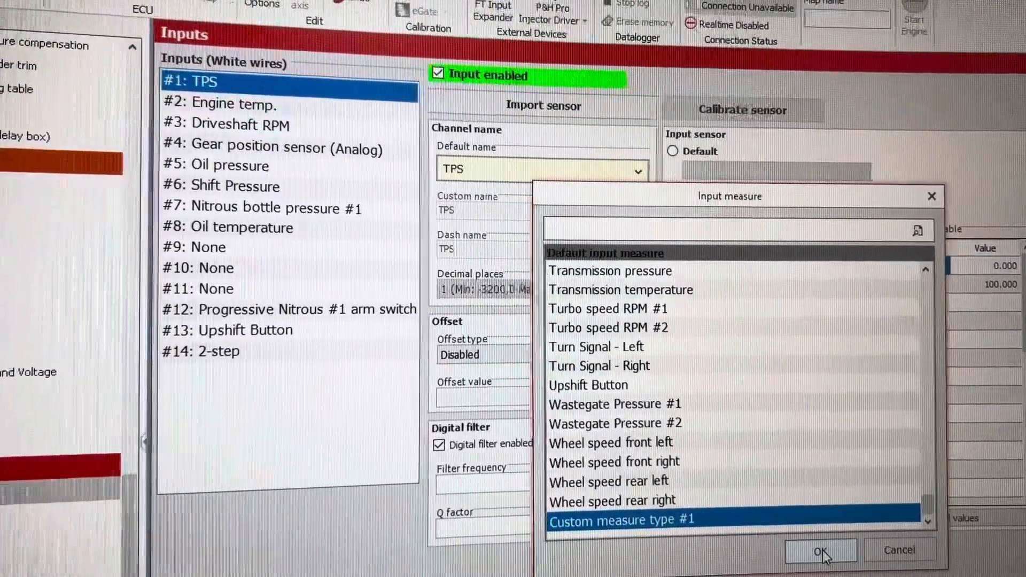
pyautogui.click(819, 550)
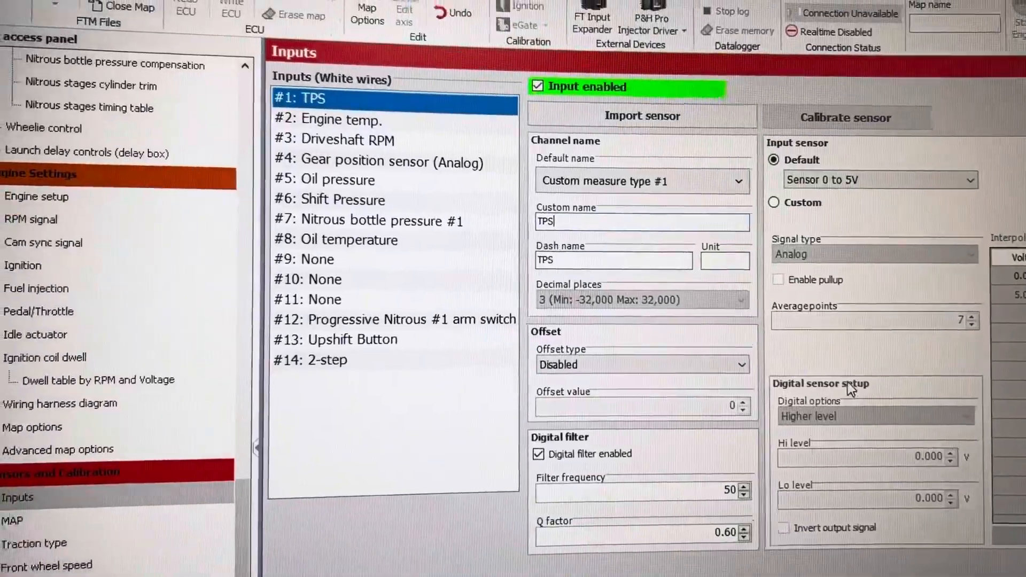
# Reopen the input measure type list and close it without changes
pyautogui.click(736, 181)
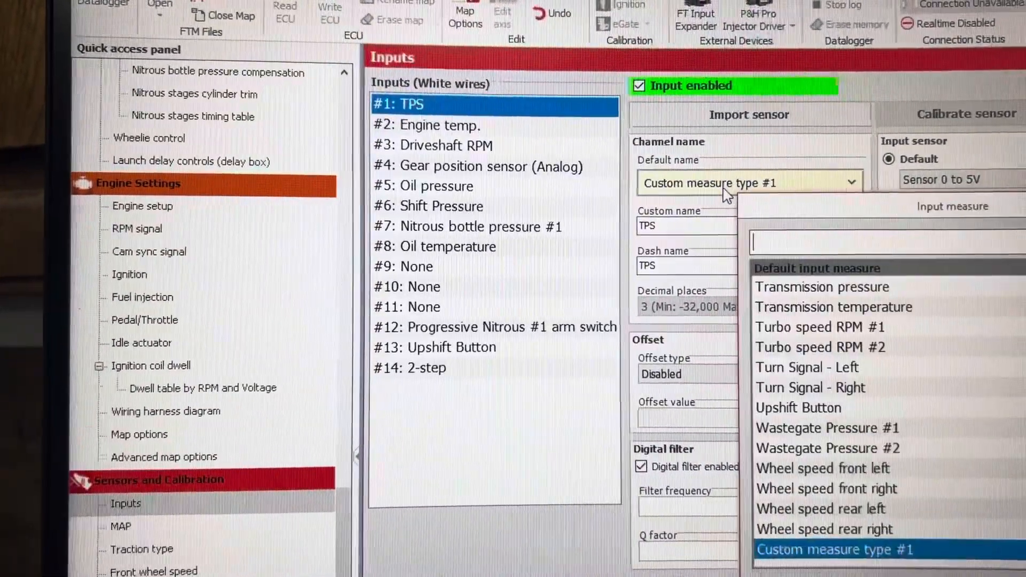
pyautogui.click(834, 549)
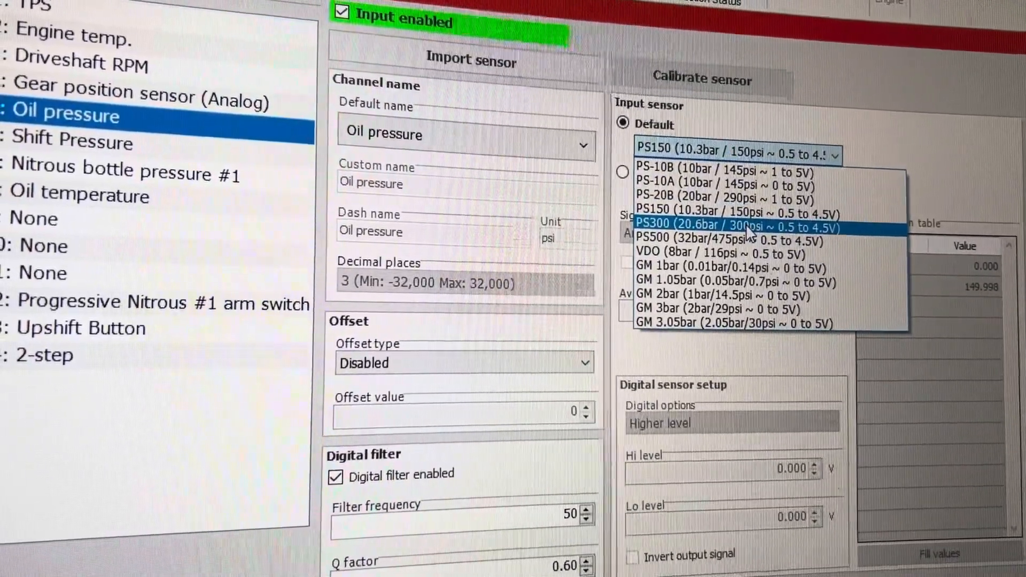
pyautogui.moveTo(739, 237)
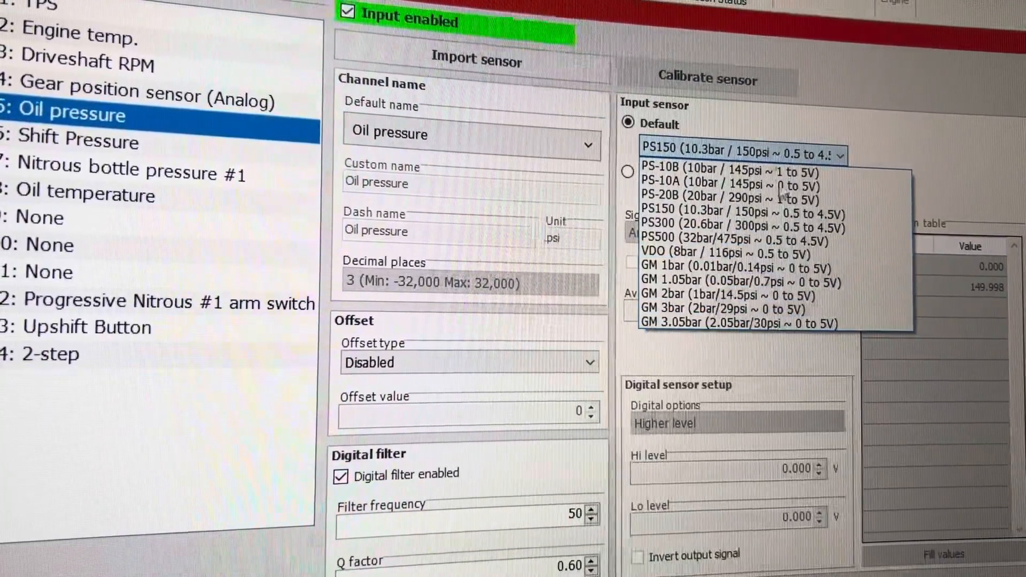
# Switch Oil pressure to a custom sensor with calibration points 0 V → 0 and 5 V → 100 psi
pyautogui.click(743, 214)
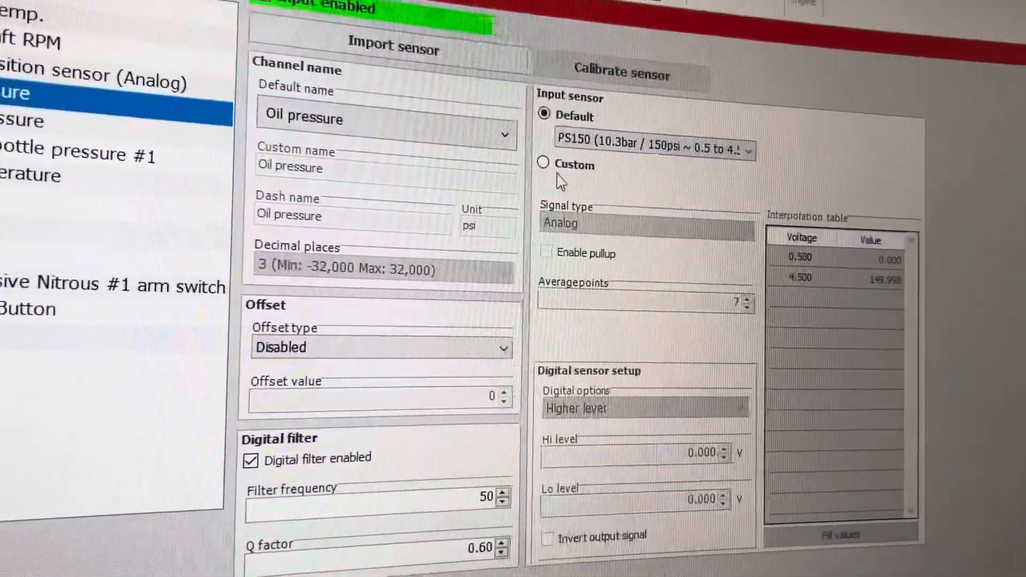
pyautogui.click(544, 161)
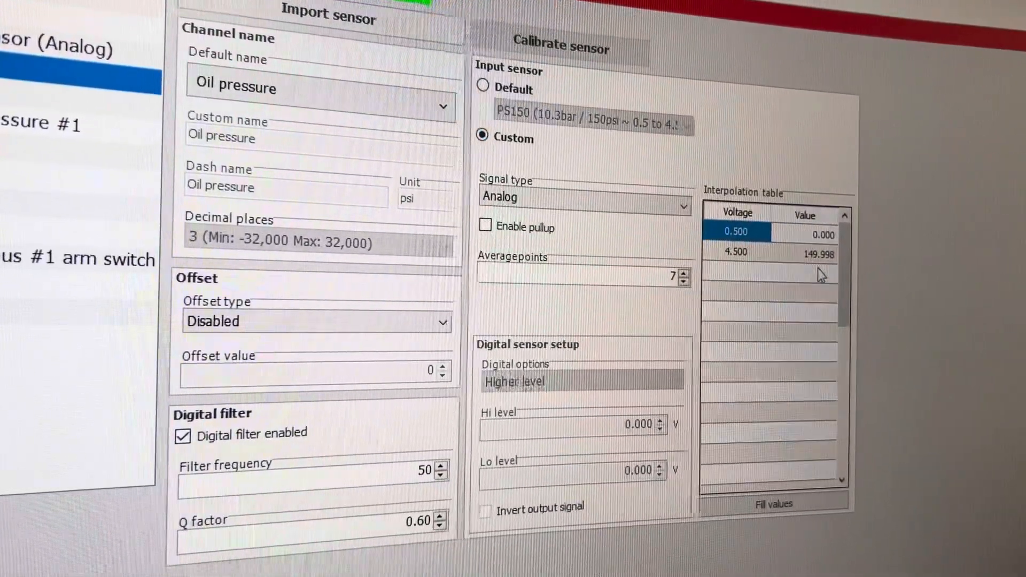
pyautogui.doubleClick(816, 254)
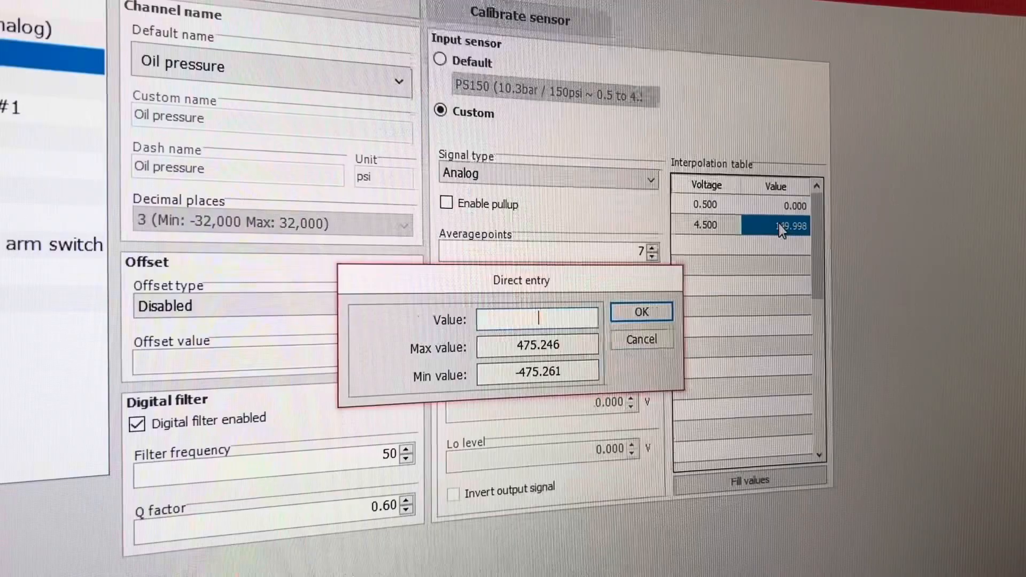
pyautogui.write('100')
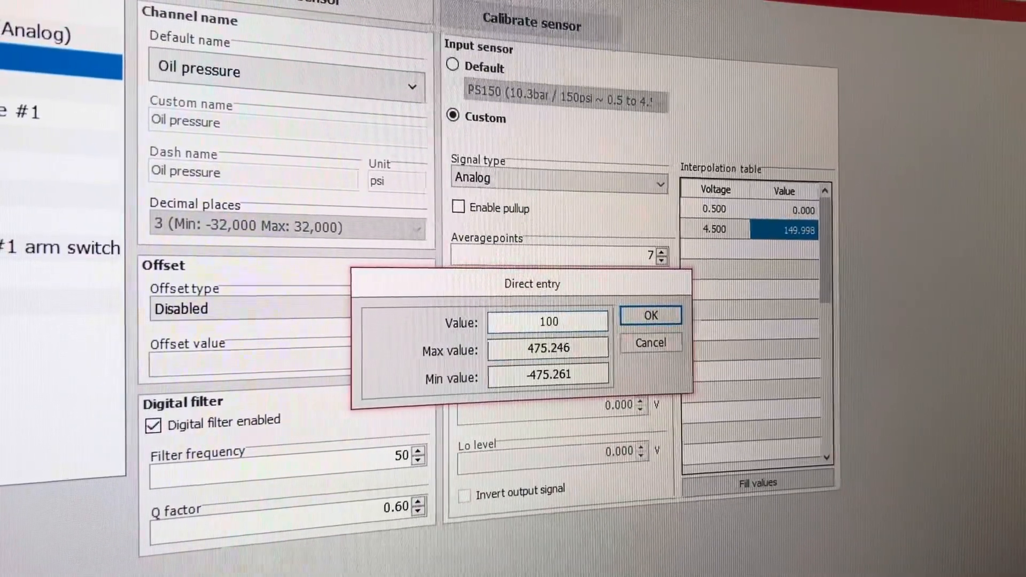
pyautogui.click(649, 316)
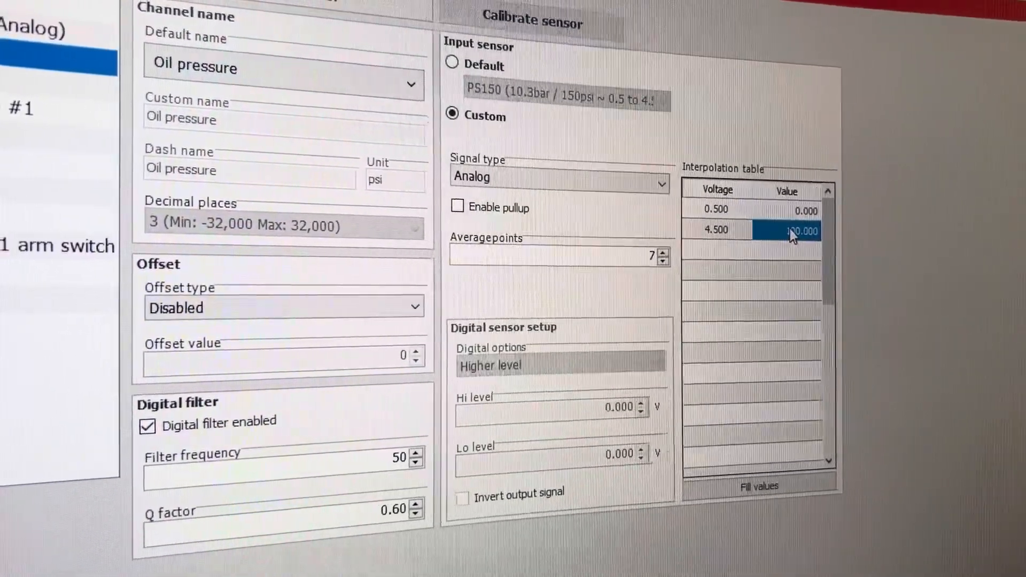
pyautogui.doubleClick(713, 230)
pyautogui.write('5')
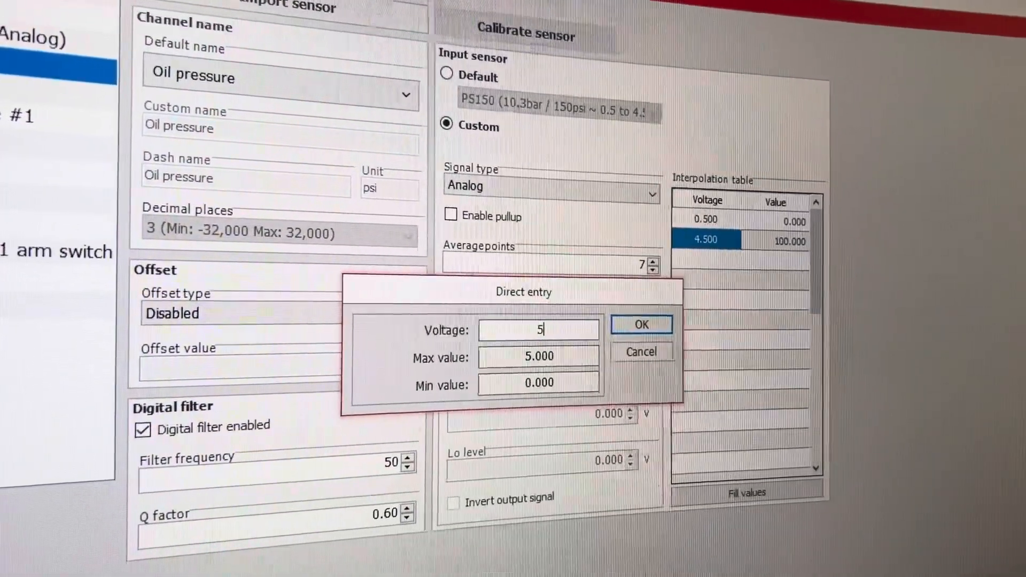
pyautogui.click(640, 324)
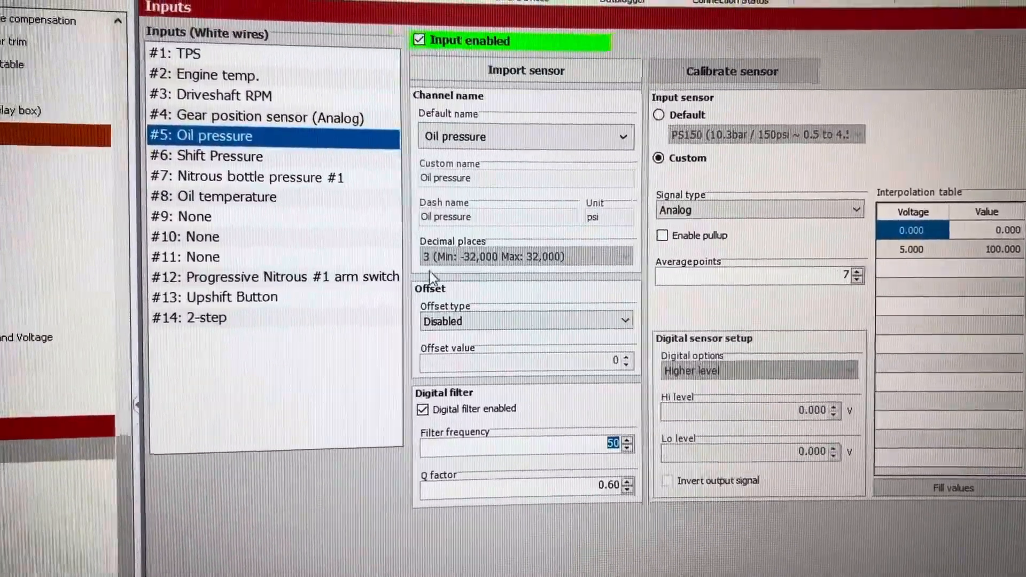
# Browse Driveshaft RPM, Engine temp. and Nitrous #1 arm switch inputs, ending on #14 2-step
pyautogui.click(223, 96)
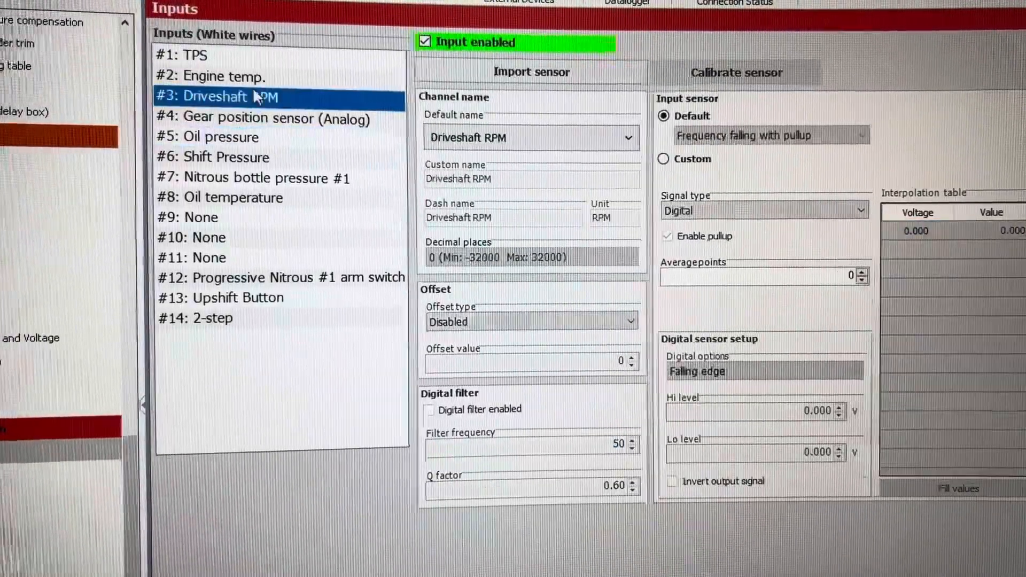
pyautogui.click(210, 76)
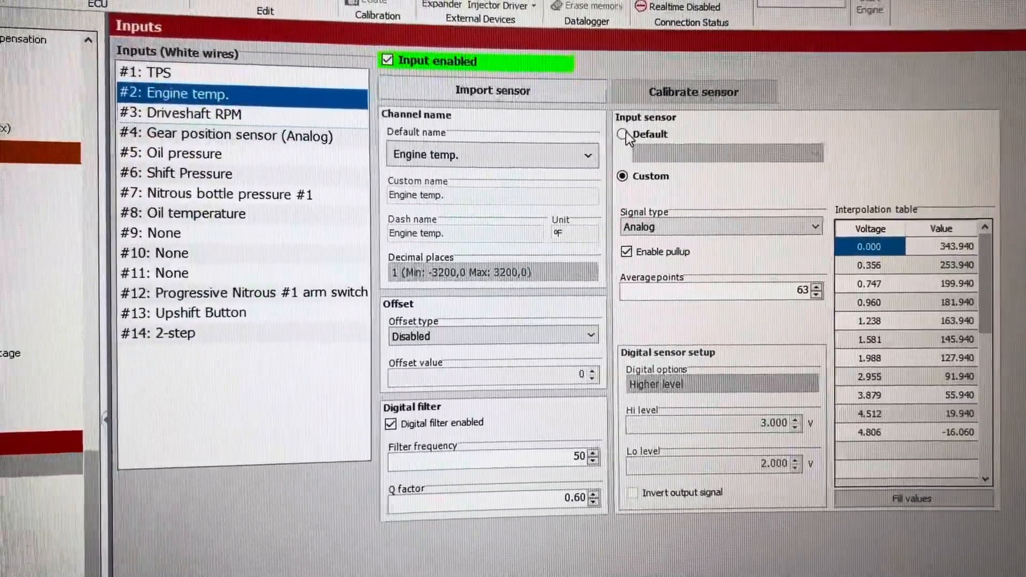
pyautogui.click(624, 134)
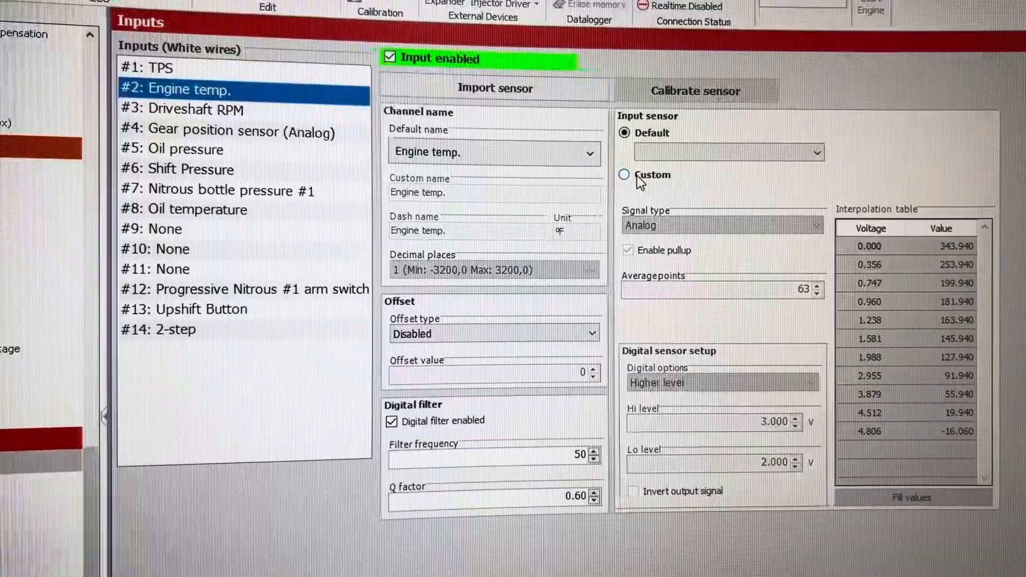
pyautogui.click(242, 132)
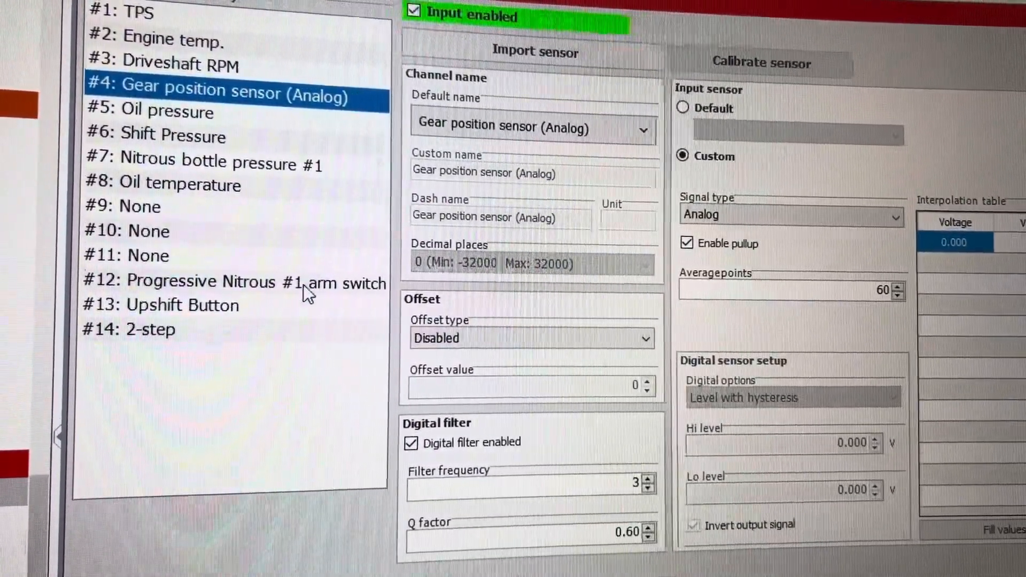
pyautogui.click(242, 281)
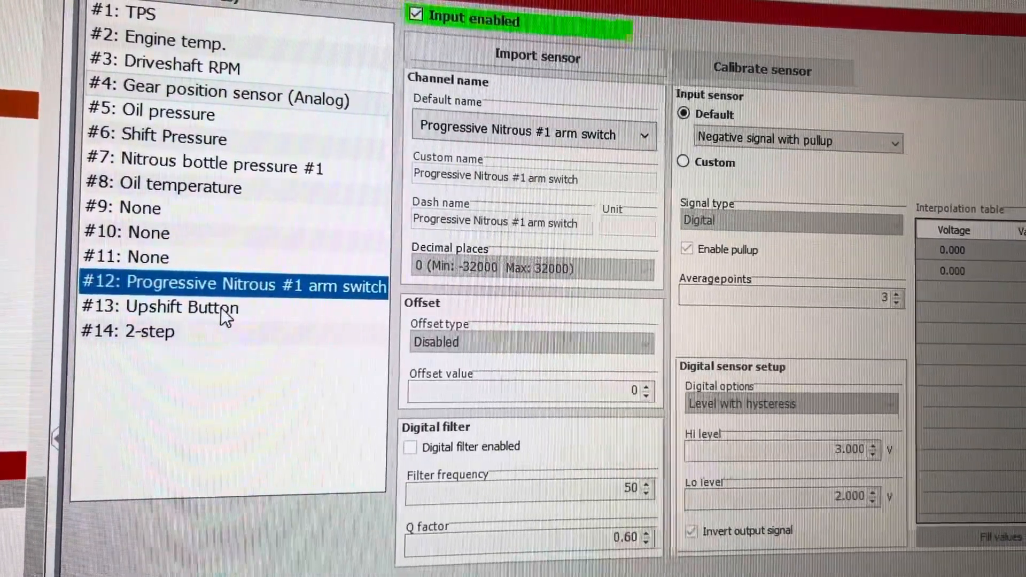
pyautogui.click(889, 142)
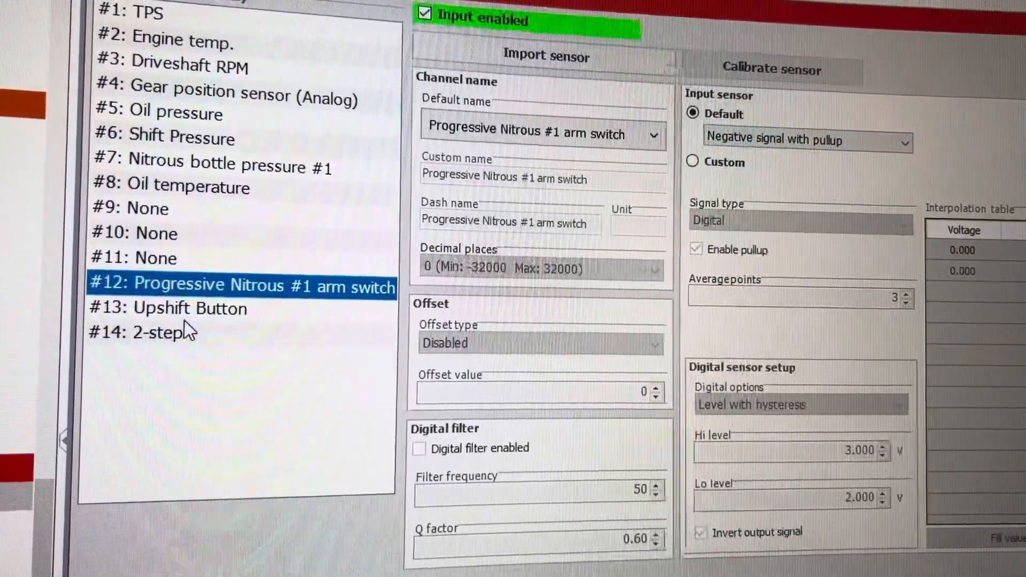
pyautogui.click(164, 331)
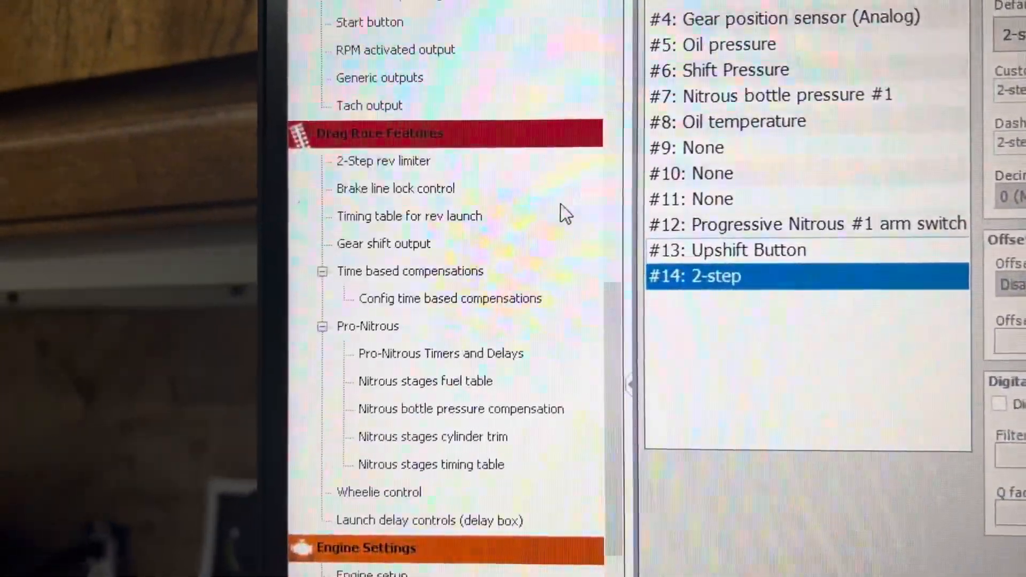
pyautogui.click(382, 160)
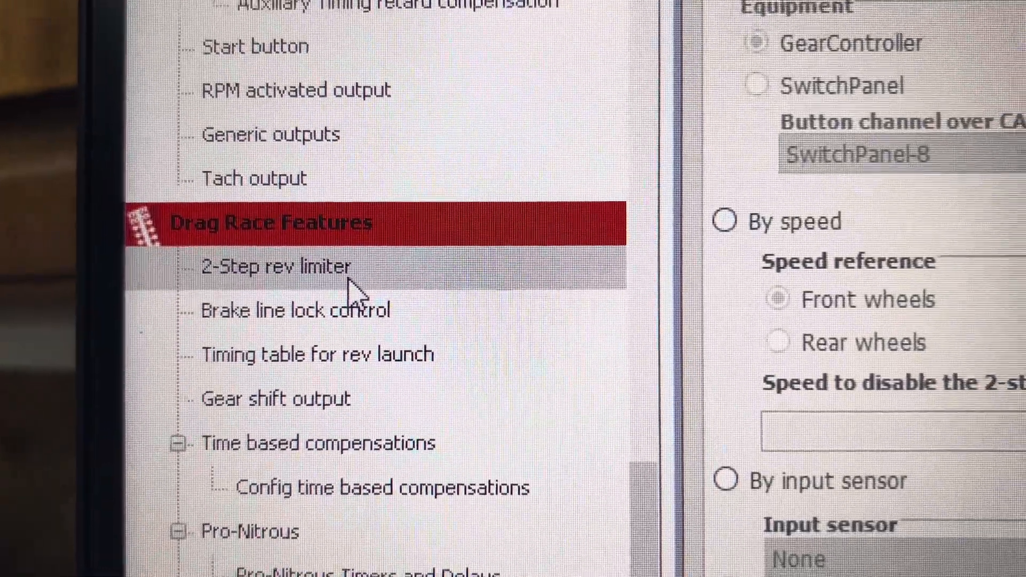
pyautogui.click(276, 266)
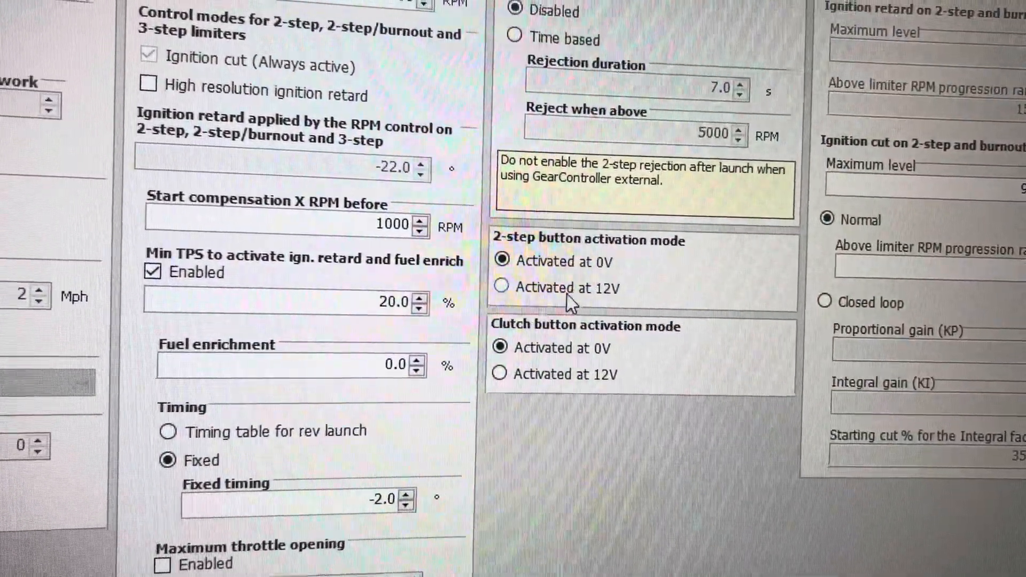
pyautogui.click(501, 288)
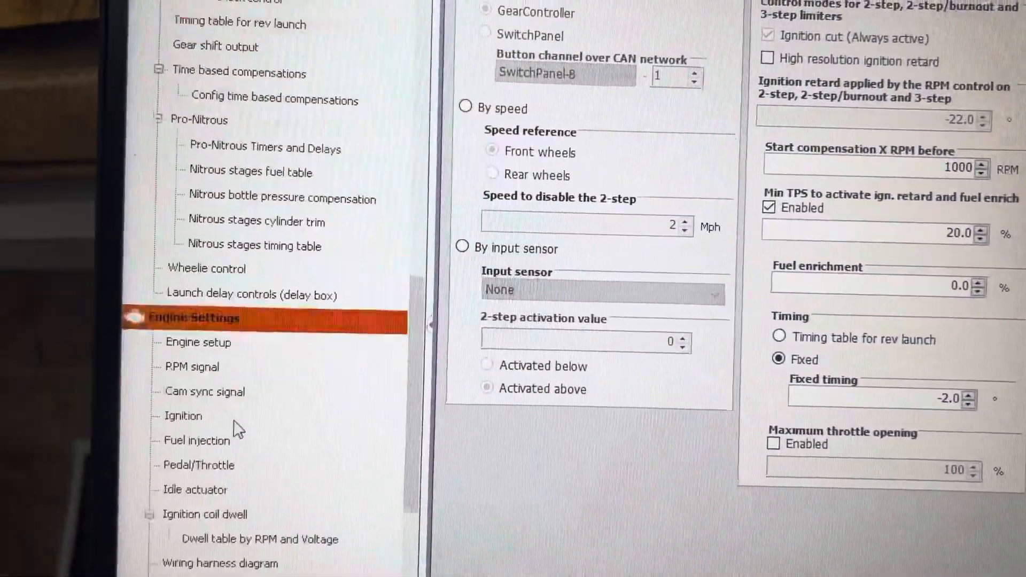
pyautogui.click(156, 315)
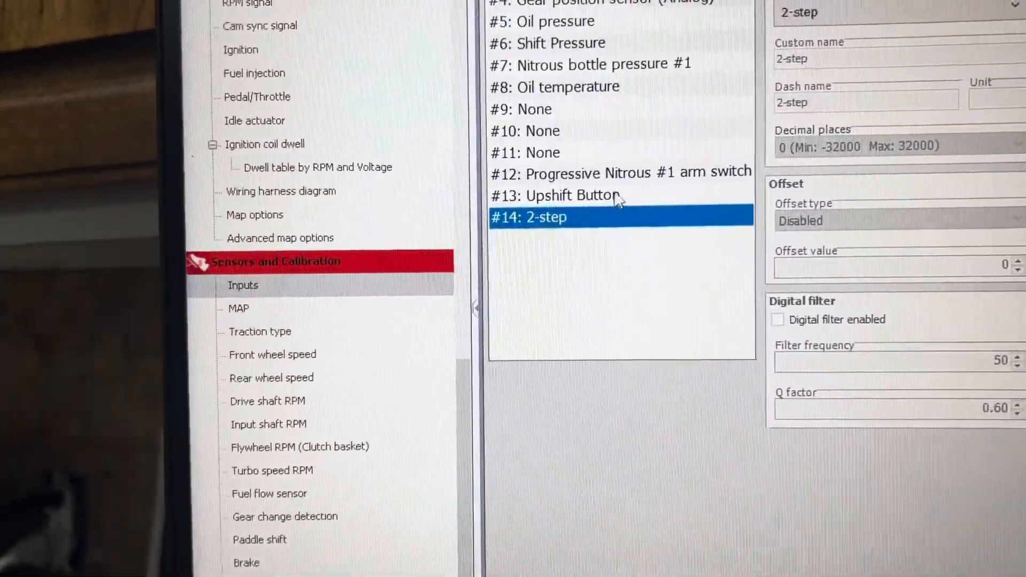
# Select #13 Upshift Button, view Paddle shift activation modes, then return to Inputs
pyautogui.click(569, 196)
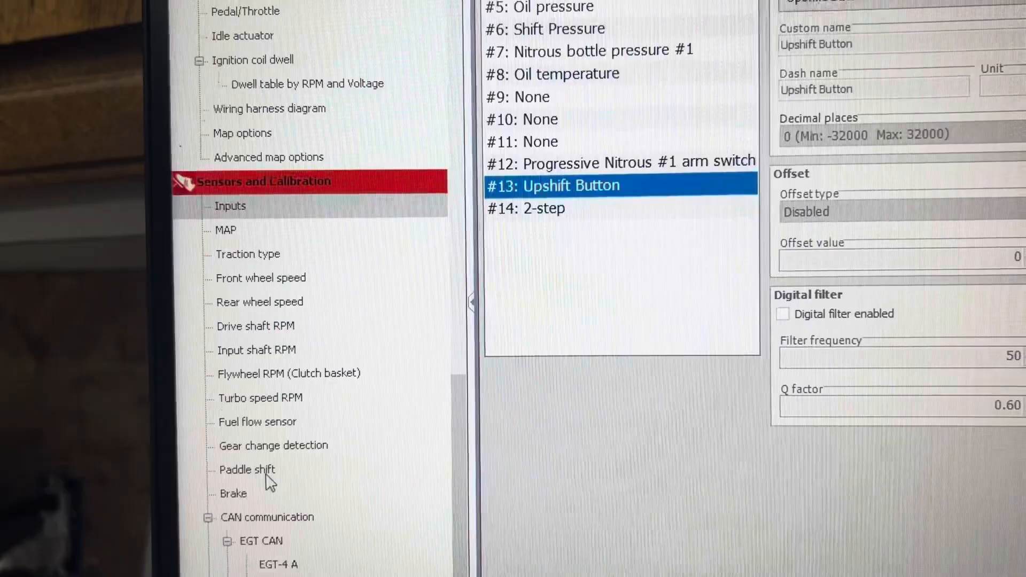
pyautogui.click(247, 470)
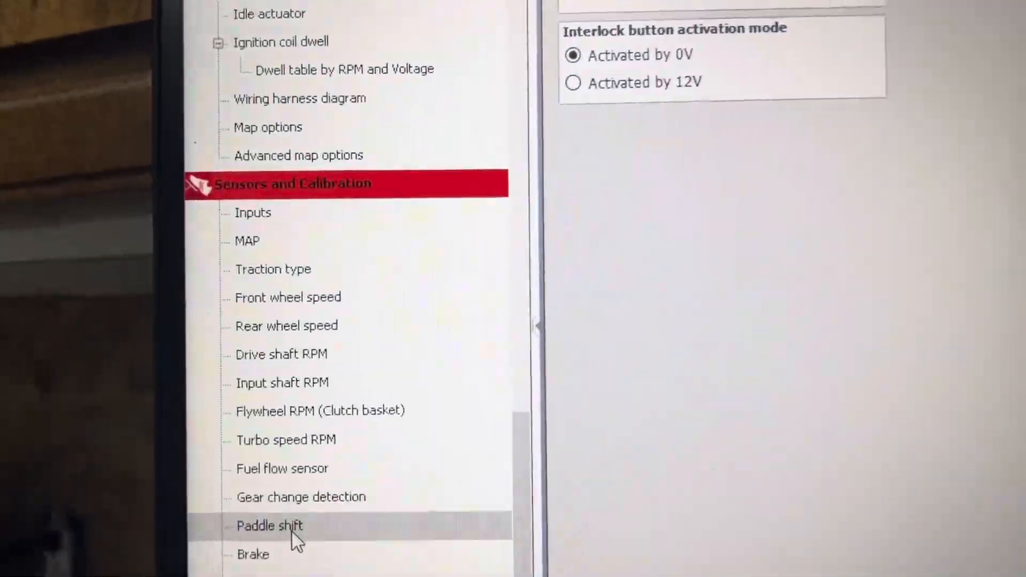
pyautogui.click(269, 526)
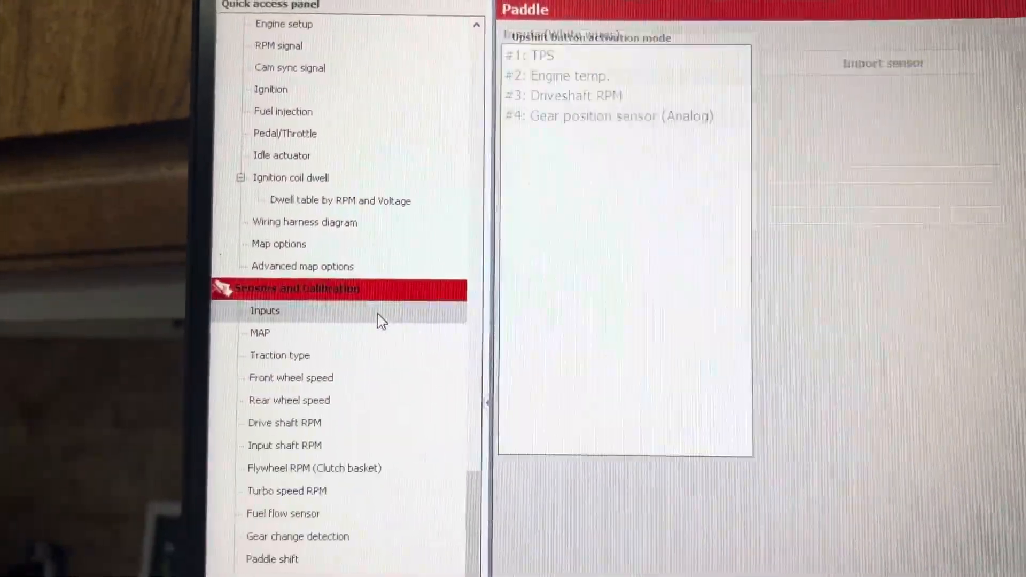
pyautogui.click(265, 311)
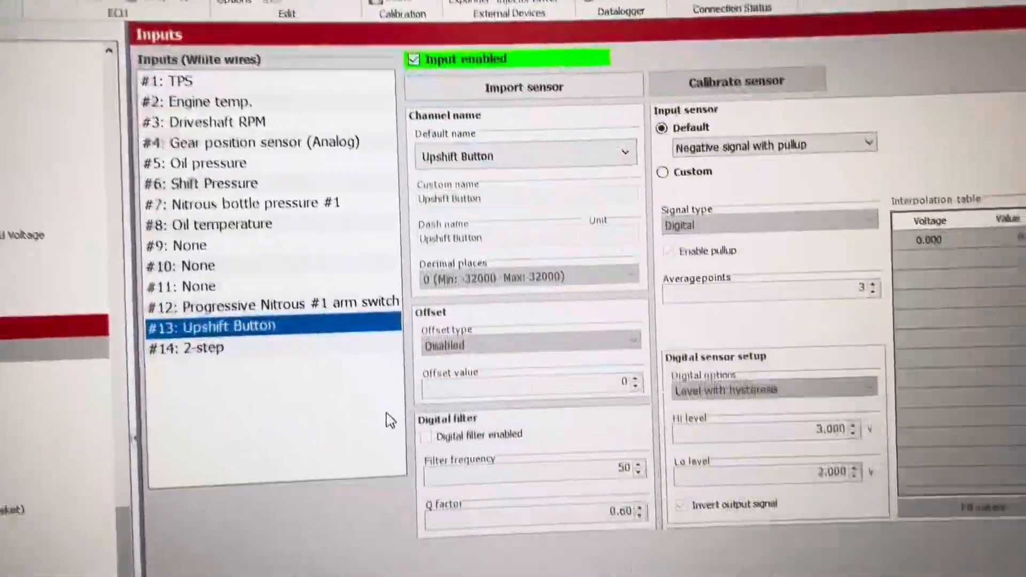